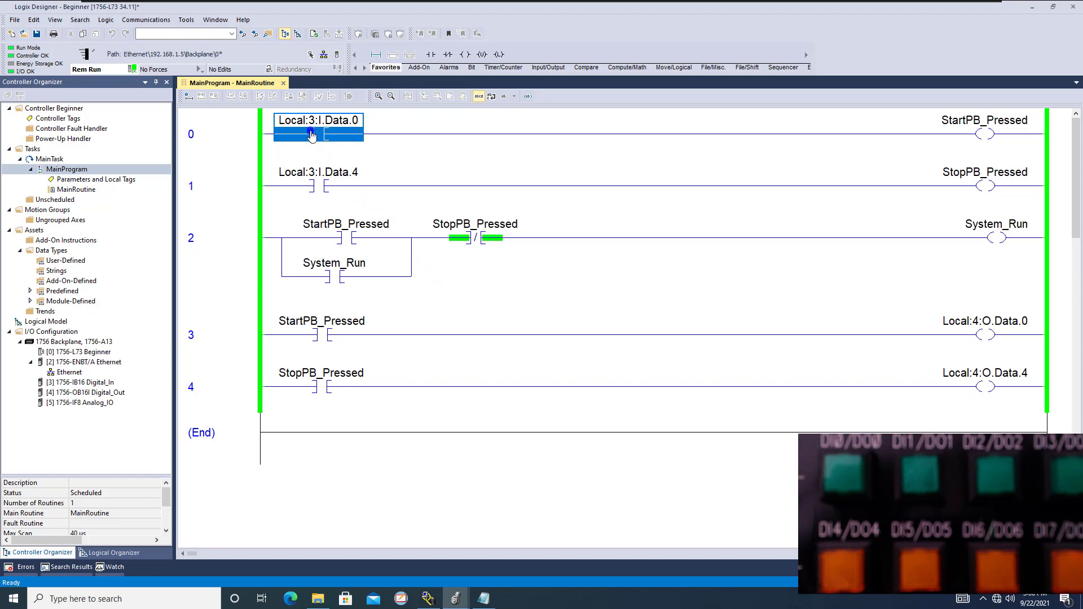
pyautogui.moveTo(300, 121)
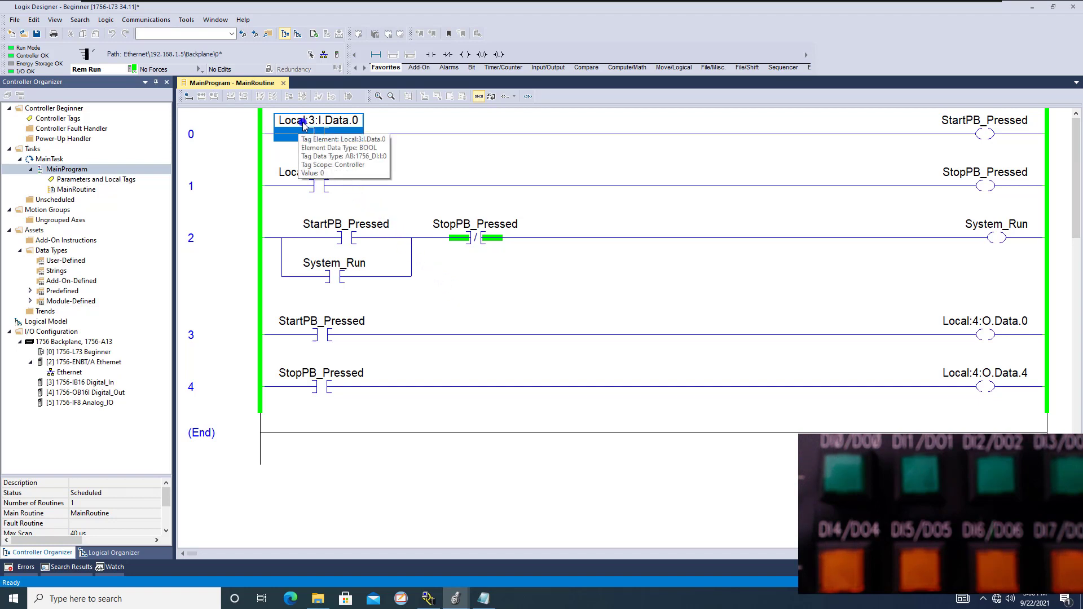
pyautogui.moveTo(314, 128)
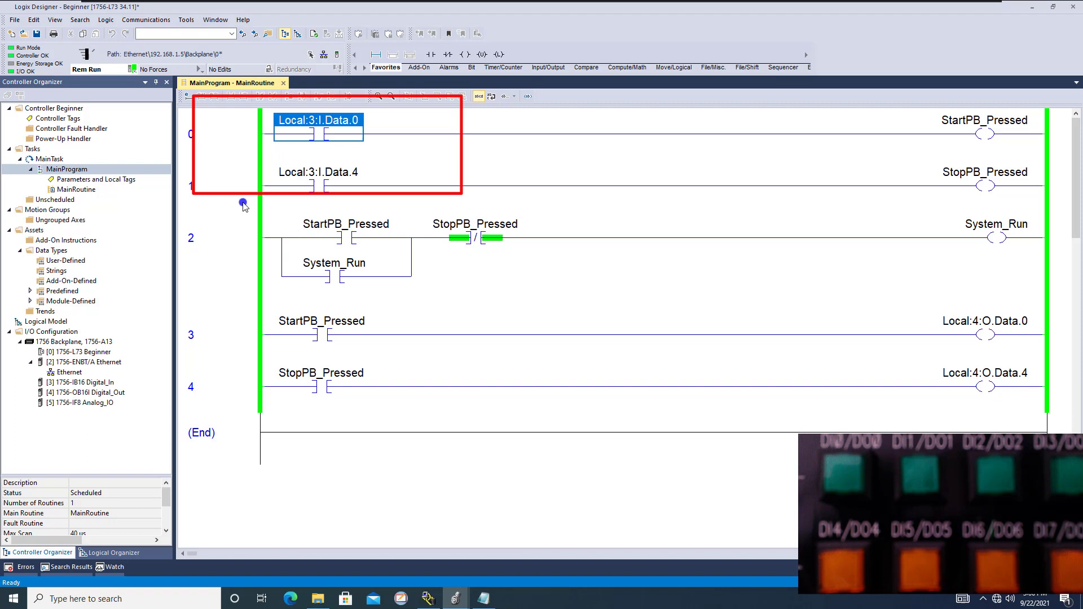
# Review the seal-in rungs, then open the offline Trainer_Setup_2023 project with alias-tagged I/O
pyautogui.click(82, 383)
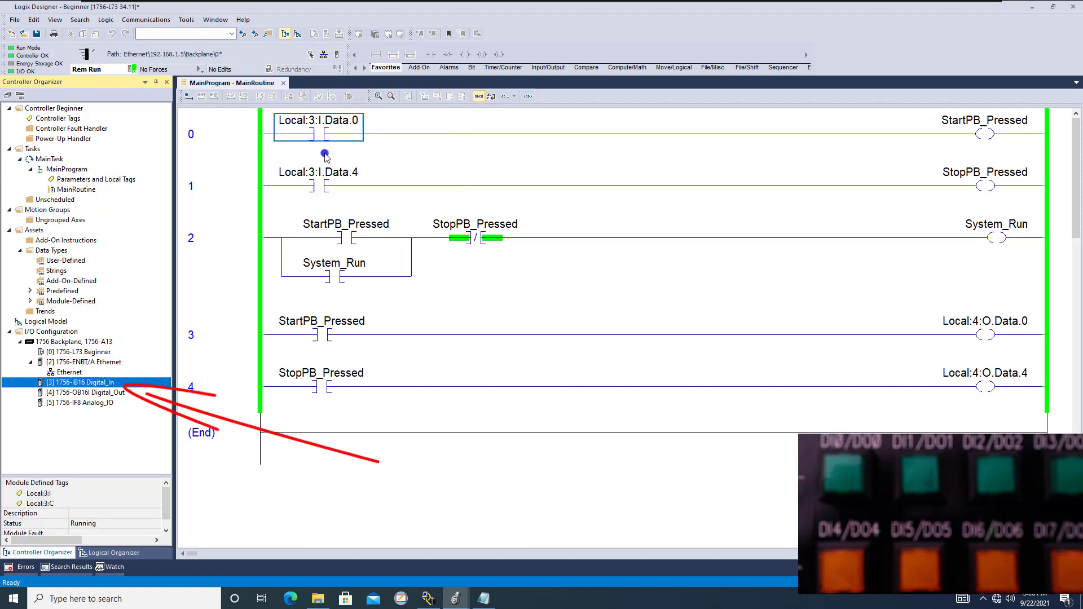
pyautogui.moveTo(320, 123)
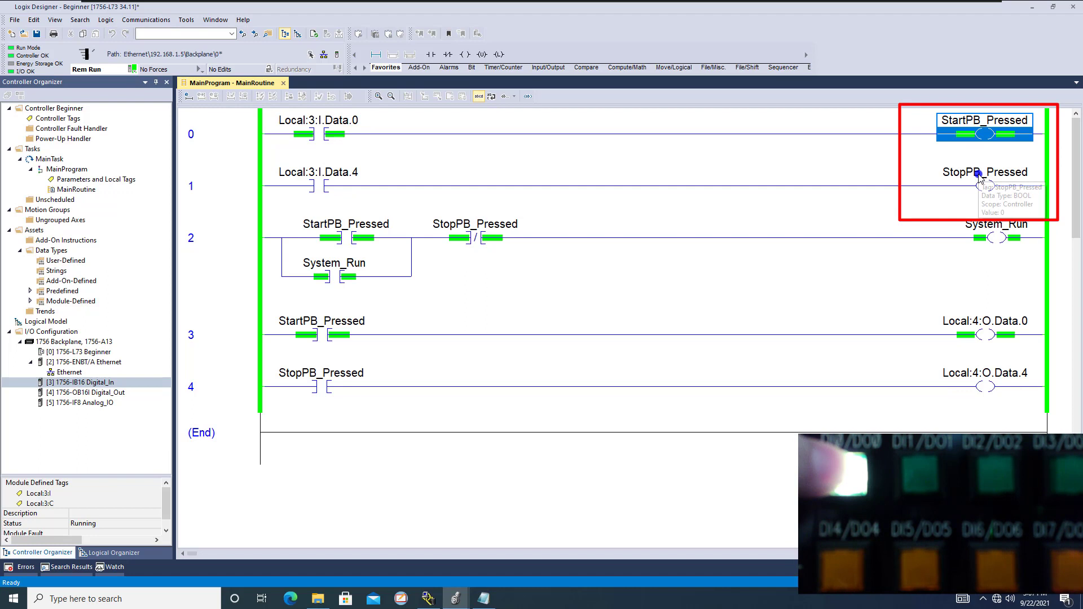
pyautogui.click(978, 183)
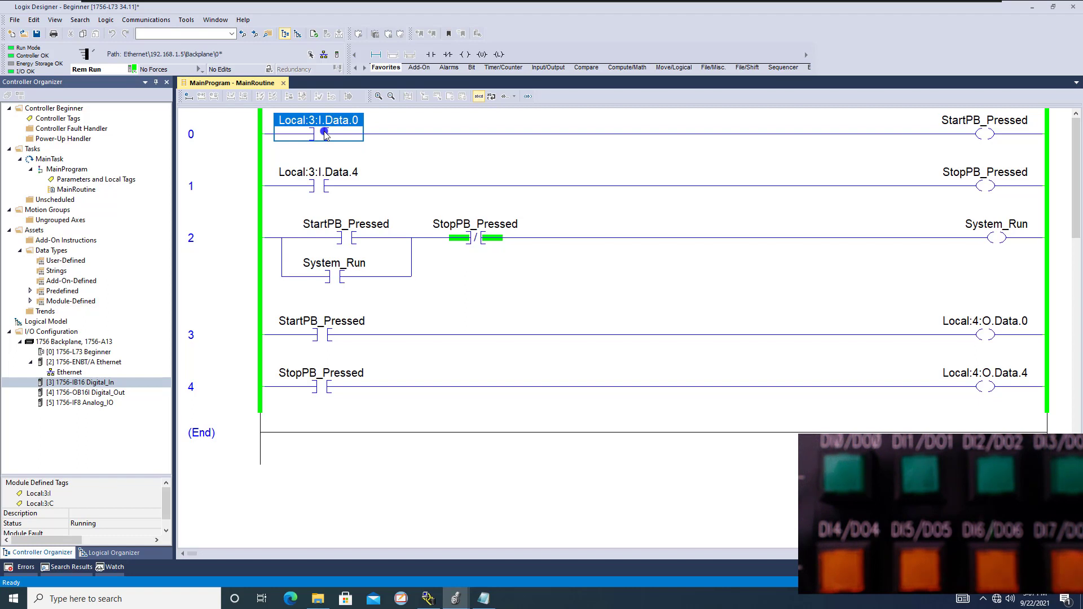
pyautogui.moveTo(333, 176)
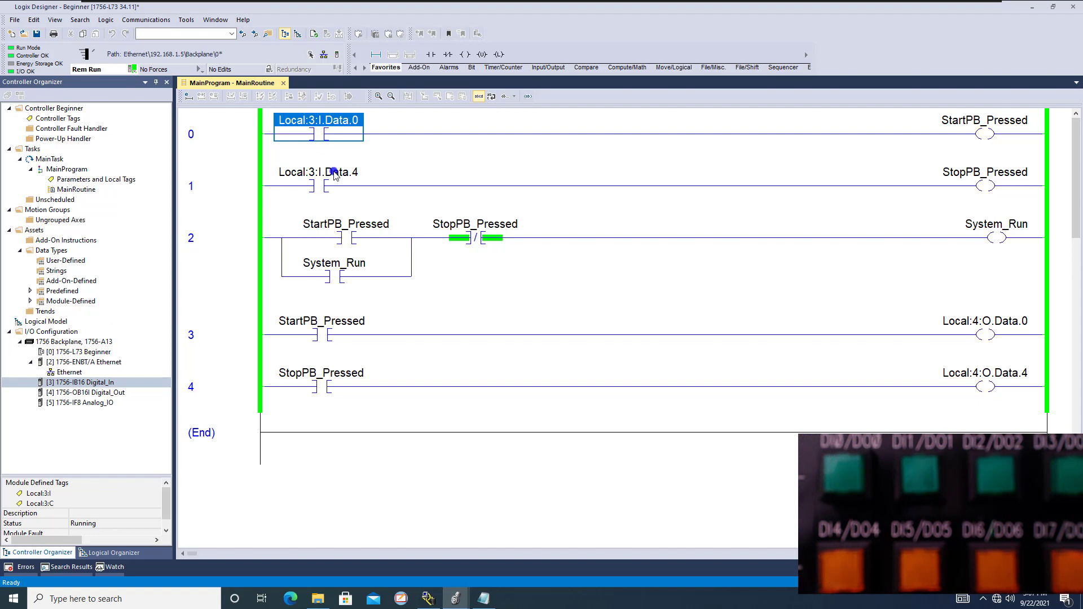
pyautogui.click(332, 134)
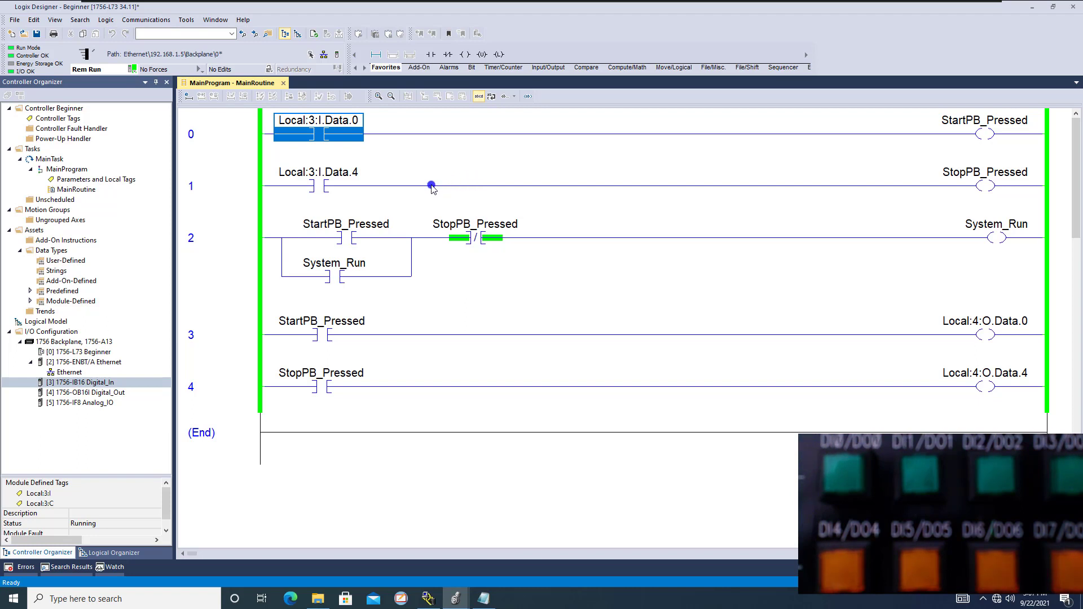
pyautogui.click(85, 383)
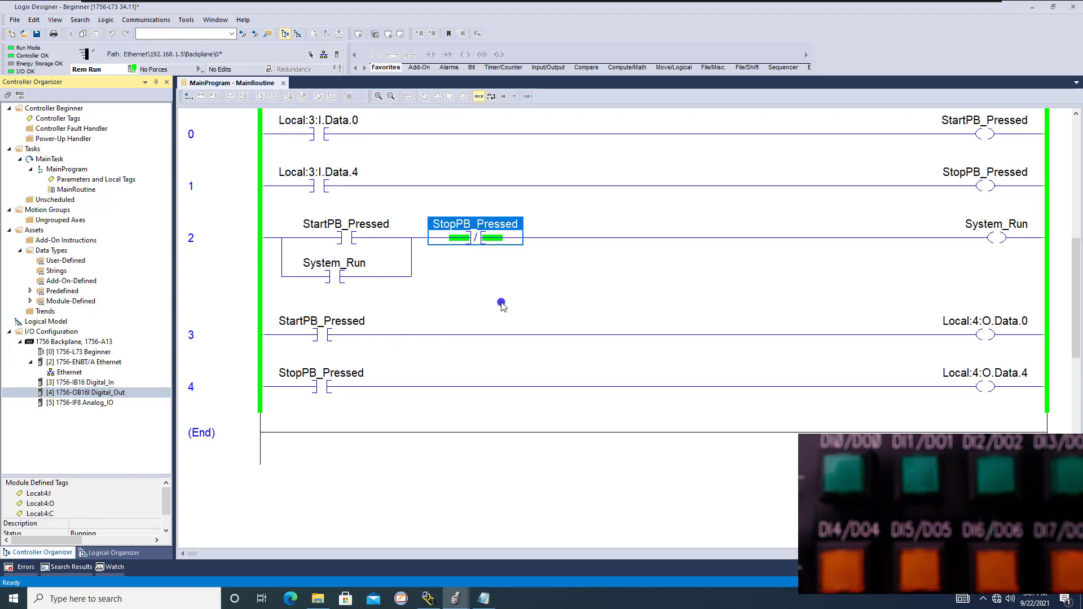
pyautogui.moveTo(497, 293)
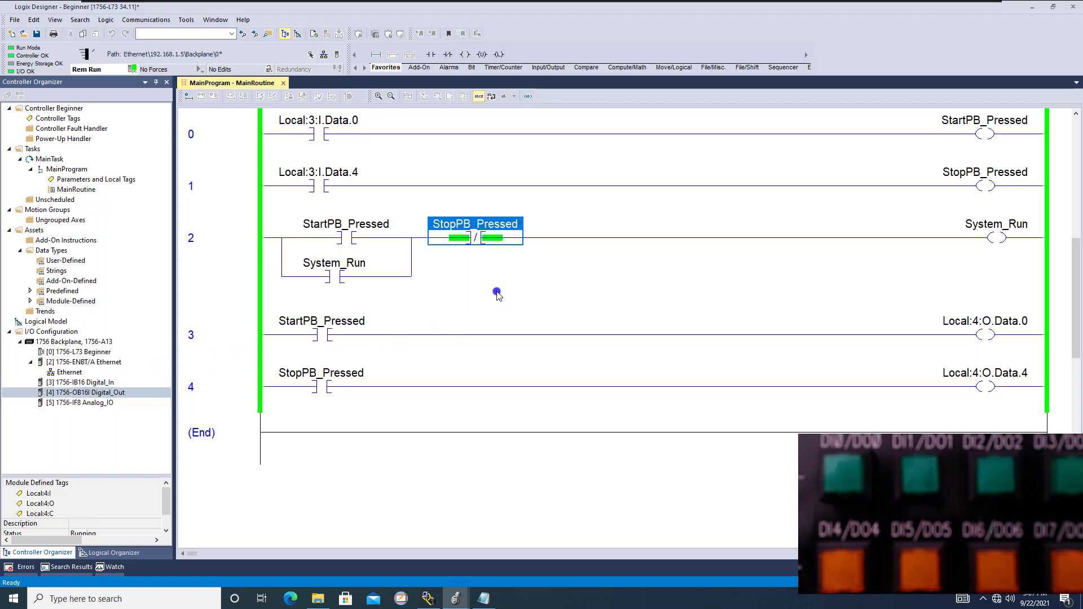
pyautogui.click(317, 134)
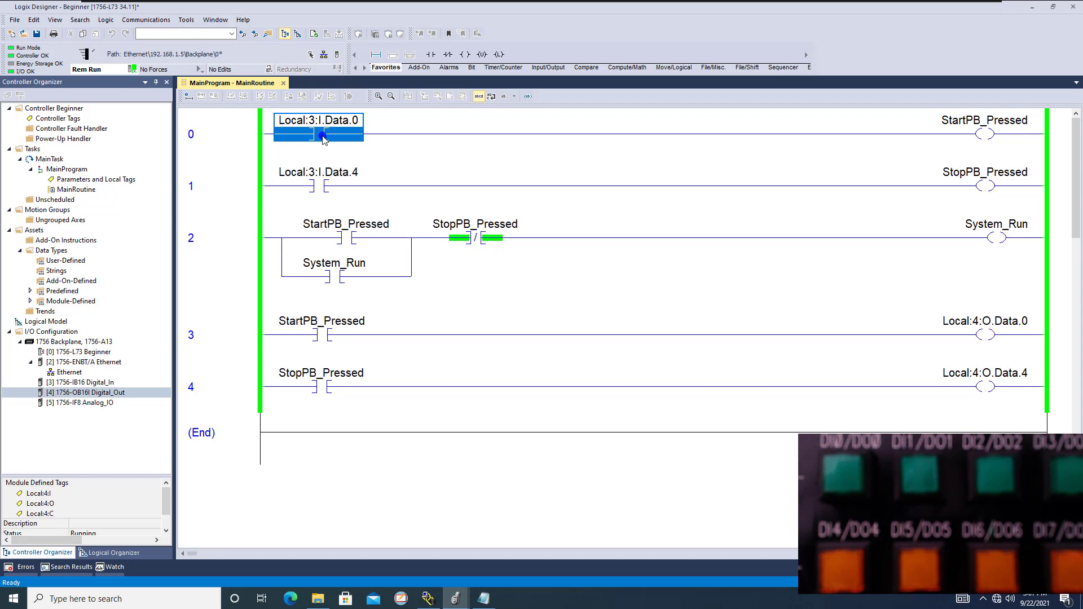
pyautogui.moveTo(344, 197)
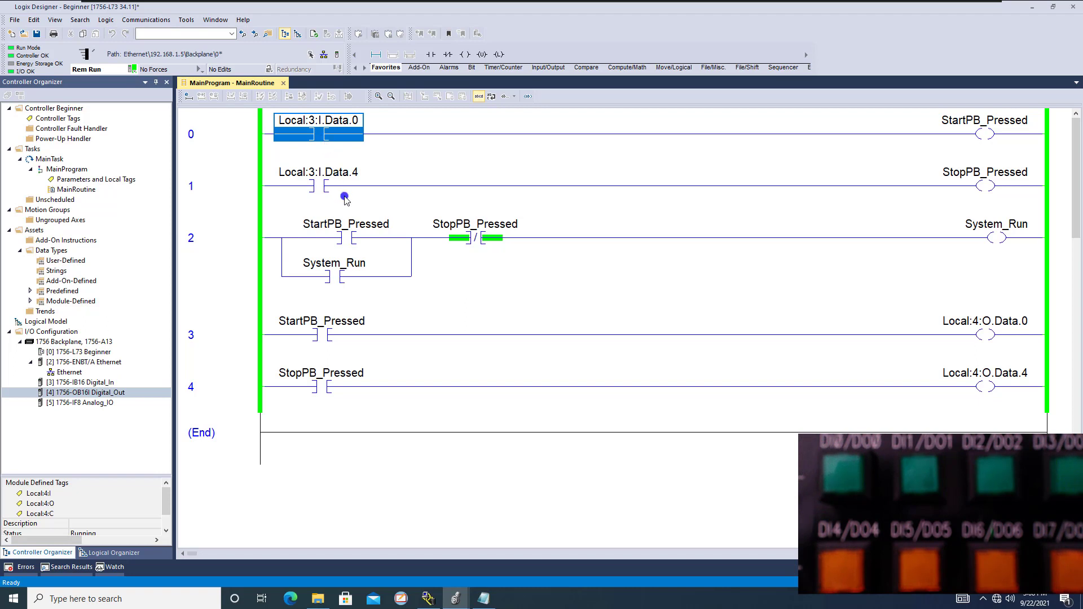
pyautogui.moveTo(384, 324)
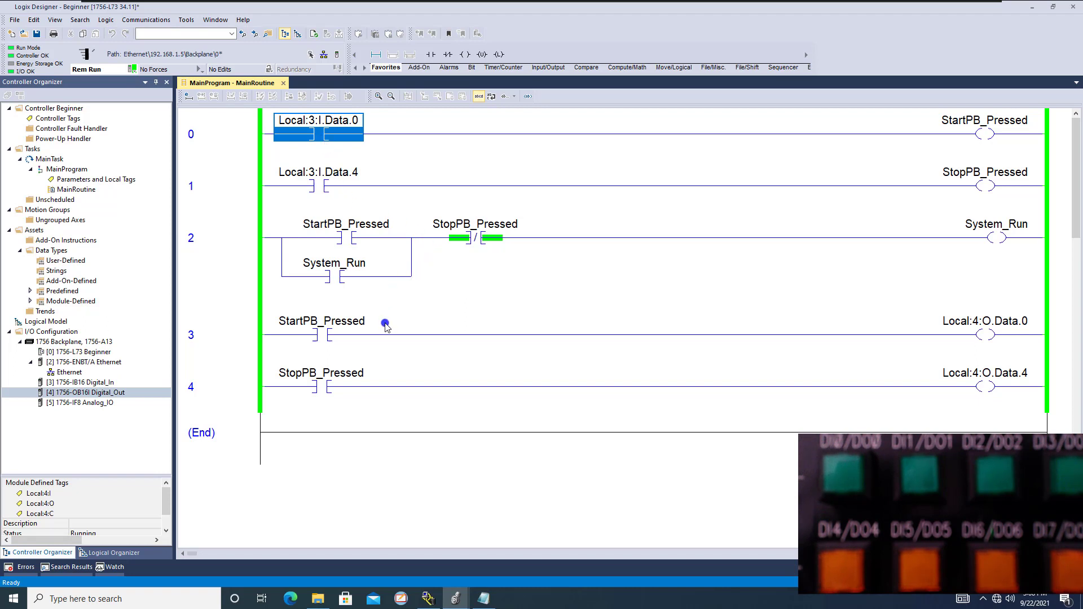
pyautogui.click(985, 334)
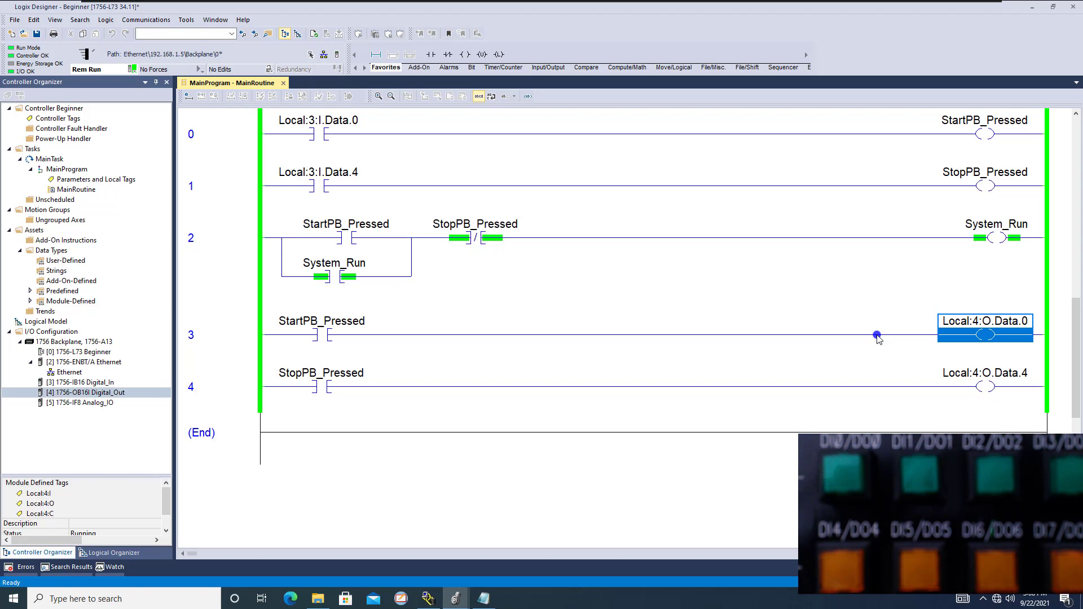
pyautogui.moveTo(855, 336)
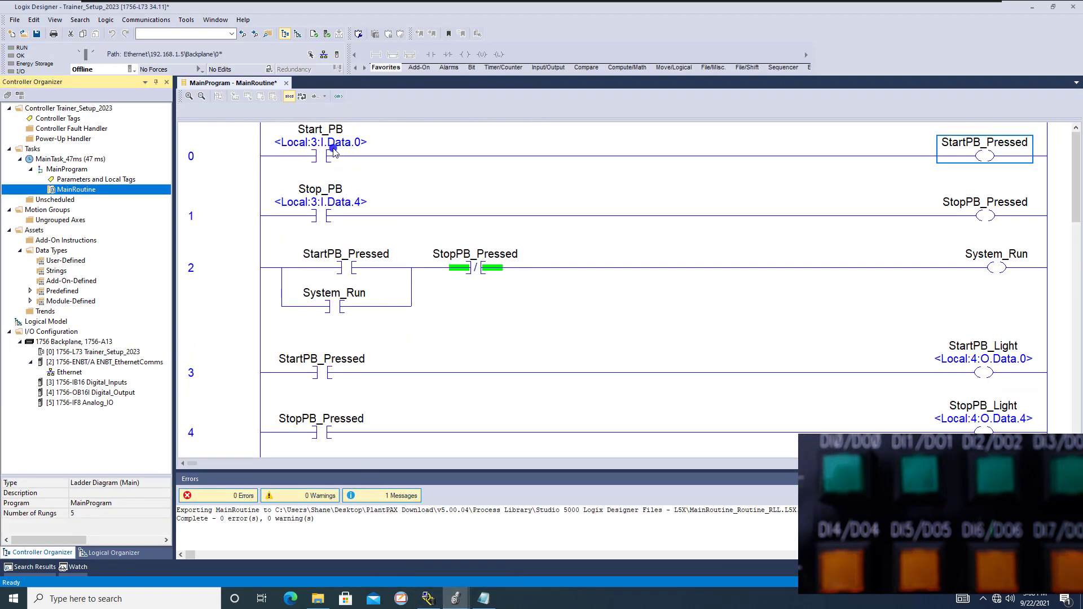
# Download Trainer_Setup_2023 to the 1756-L73 controller via Who Active and return to Remote Run
pyautogui.click(140, 19)
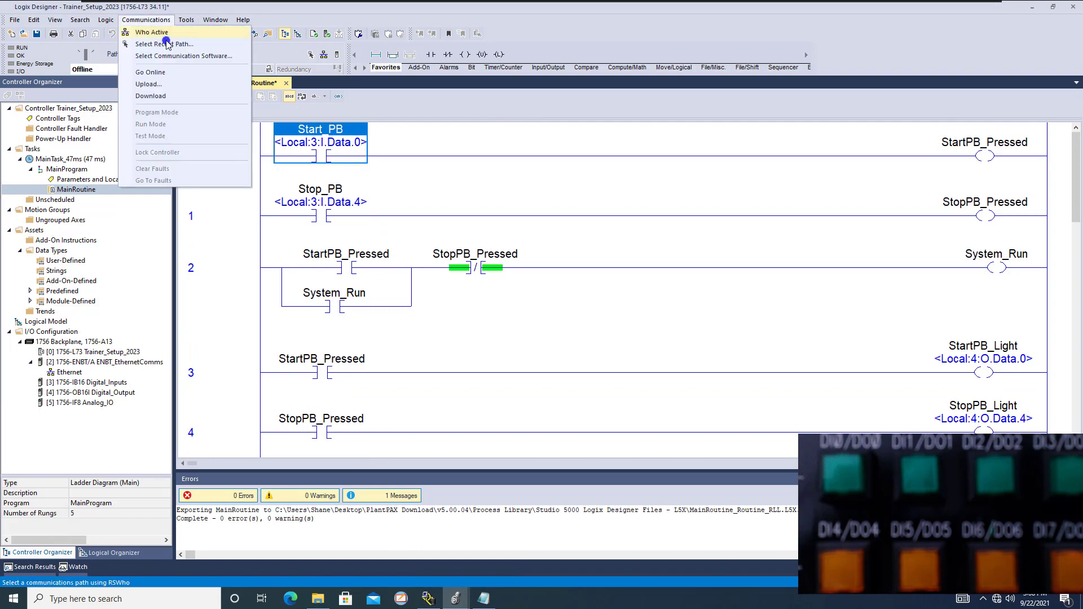
pyautogui.click(152, 32)
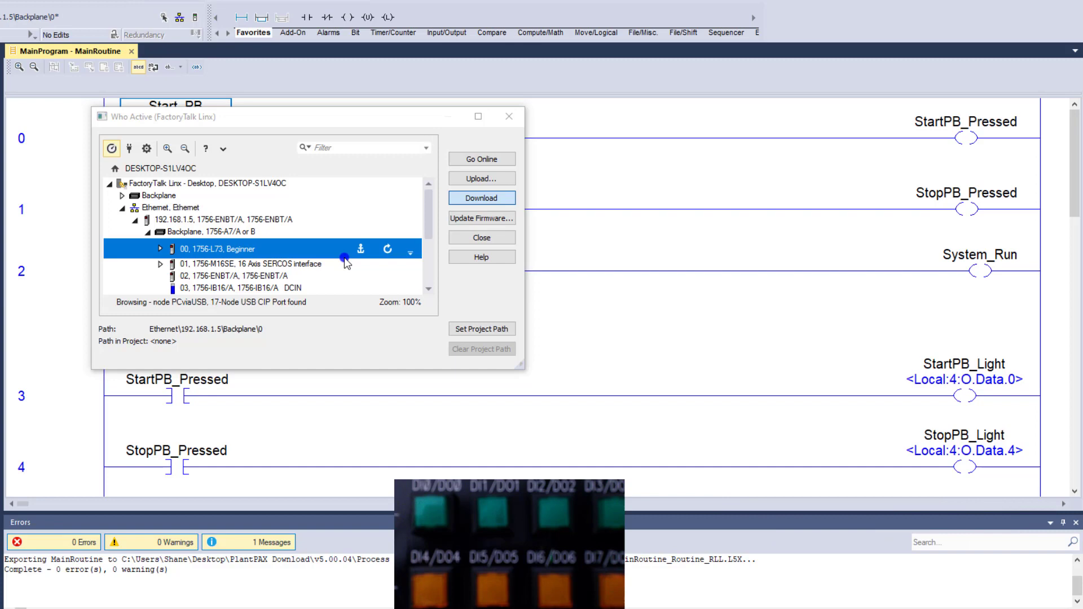
pyautogui.click(482, 198)
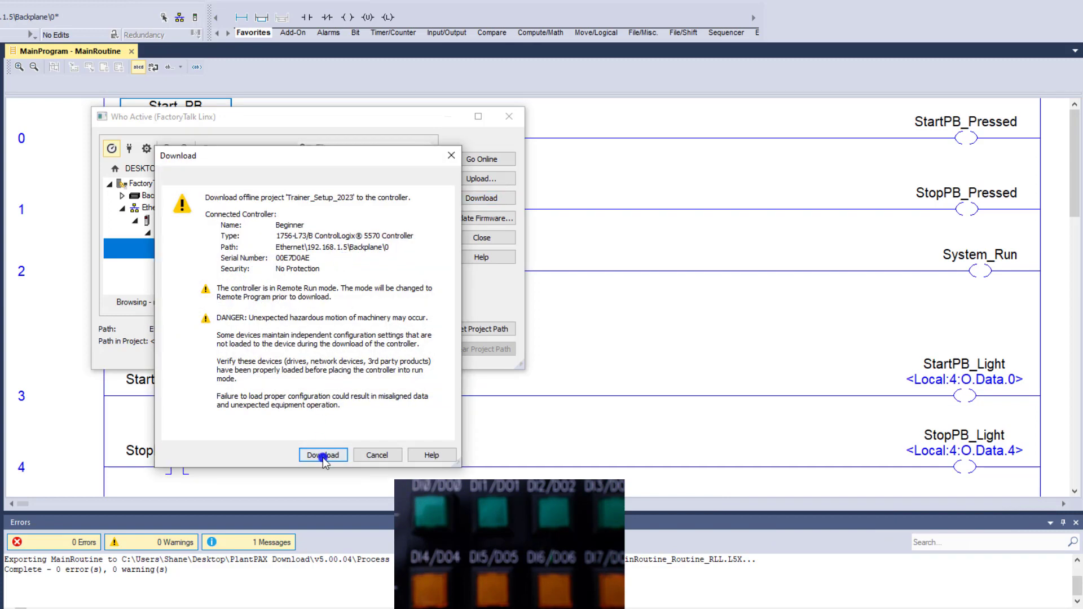
pyautogui.click(322, 454)
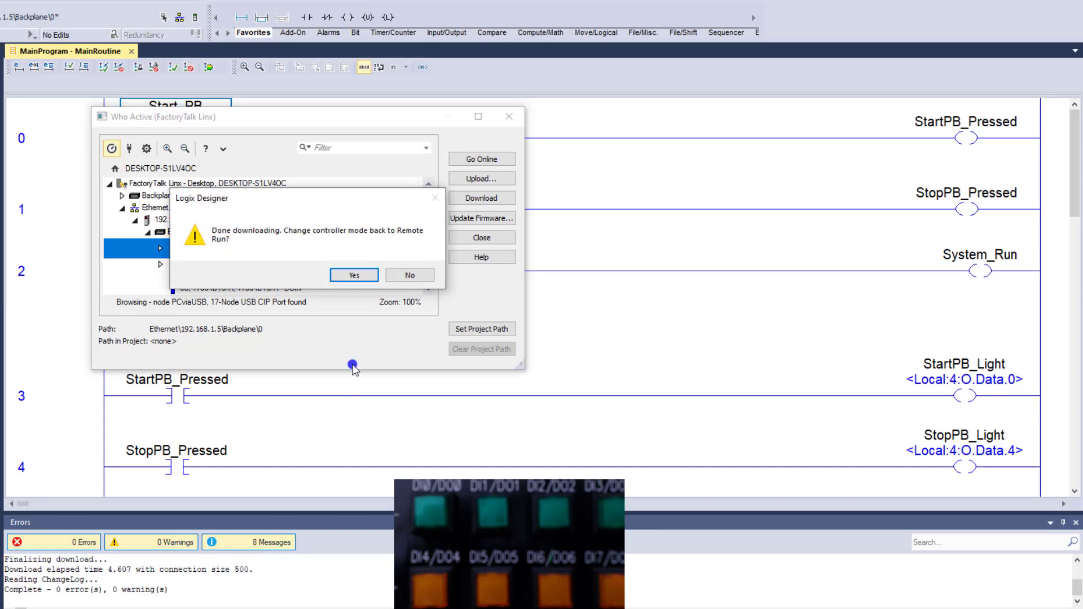
pyautogui.click(354, 275)
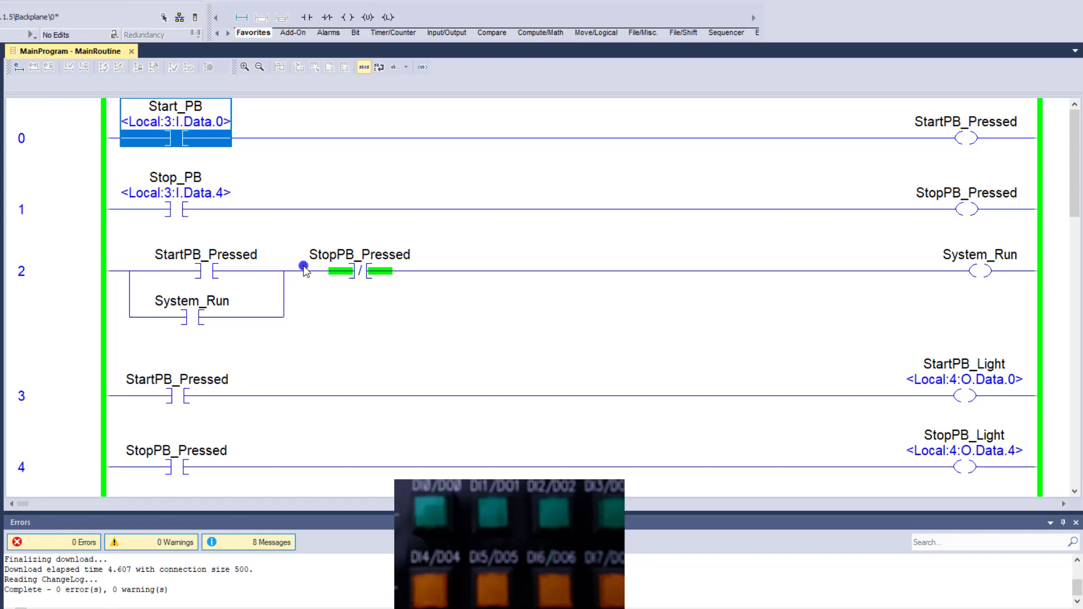
pyautogui.moveTo(217, 203)
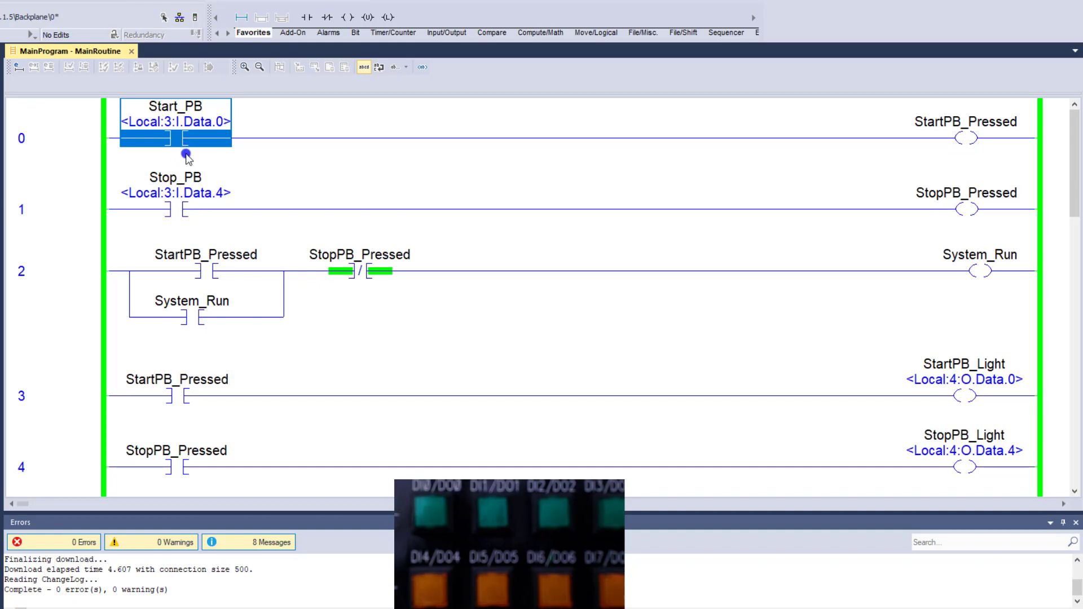
pyautogui.moveTo(213, 173)
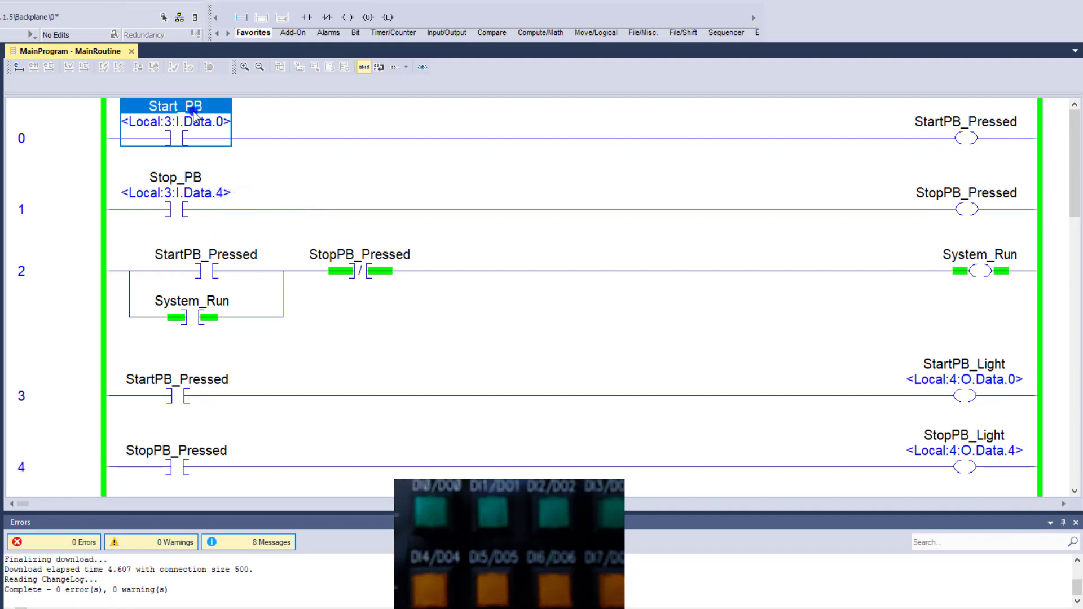
# Describe the Start_PB alias tag as 'Start Pushbutton' in its Tag Properties
pyautogui.doubleClick(176, 106)
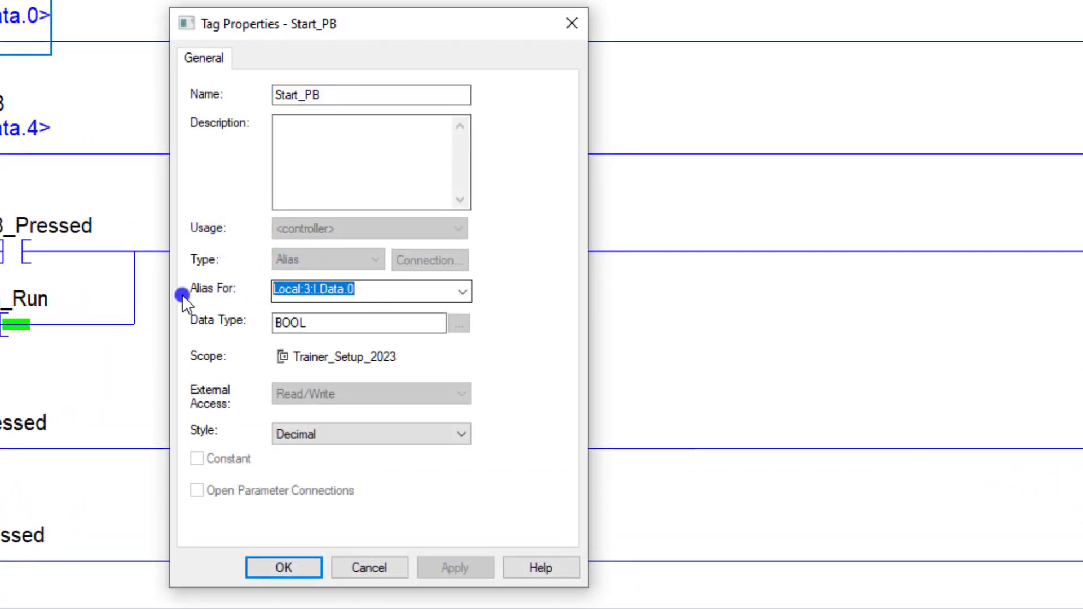
pyautogui.click(371, 95)
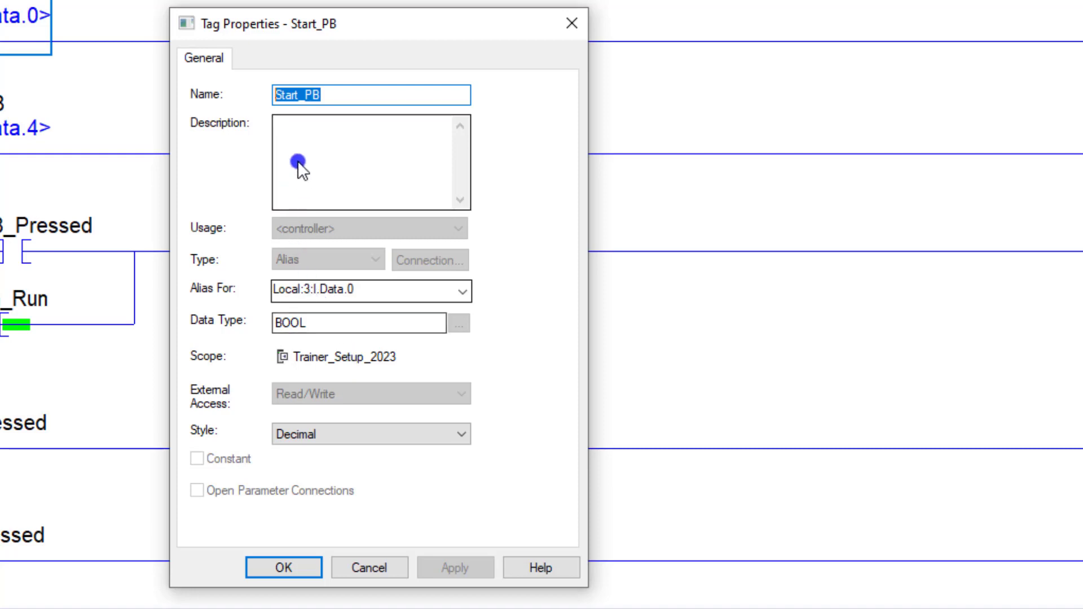
pyautogui.write('Start Pushbutton')
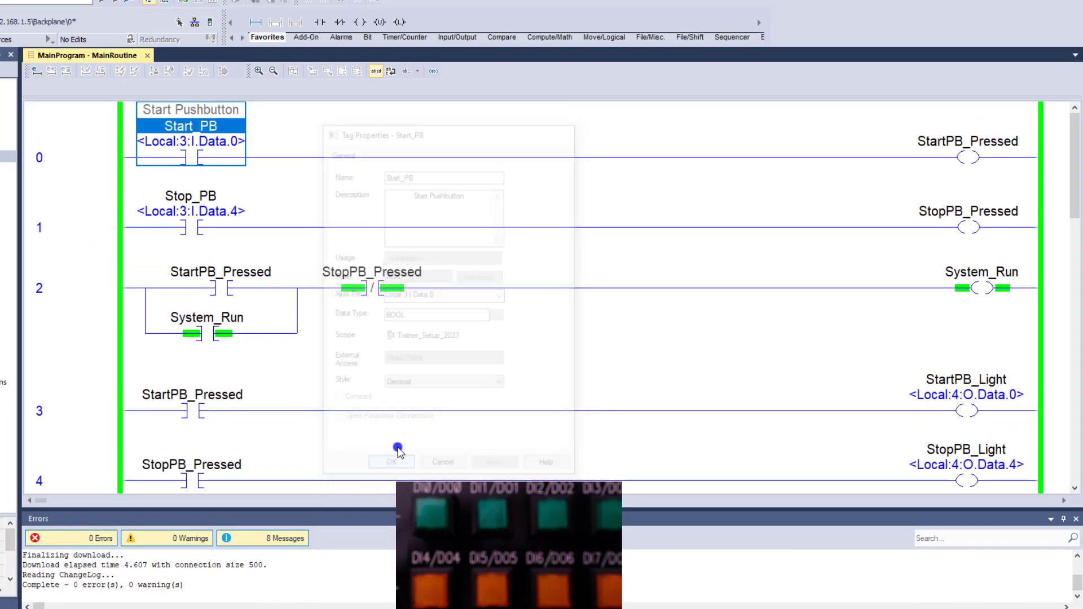
pyautogui.click(391, 462)
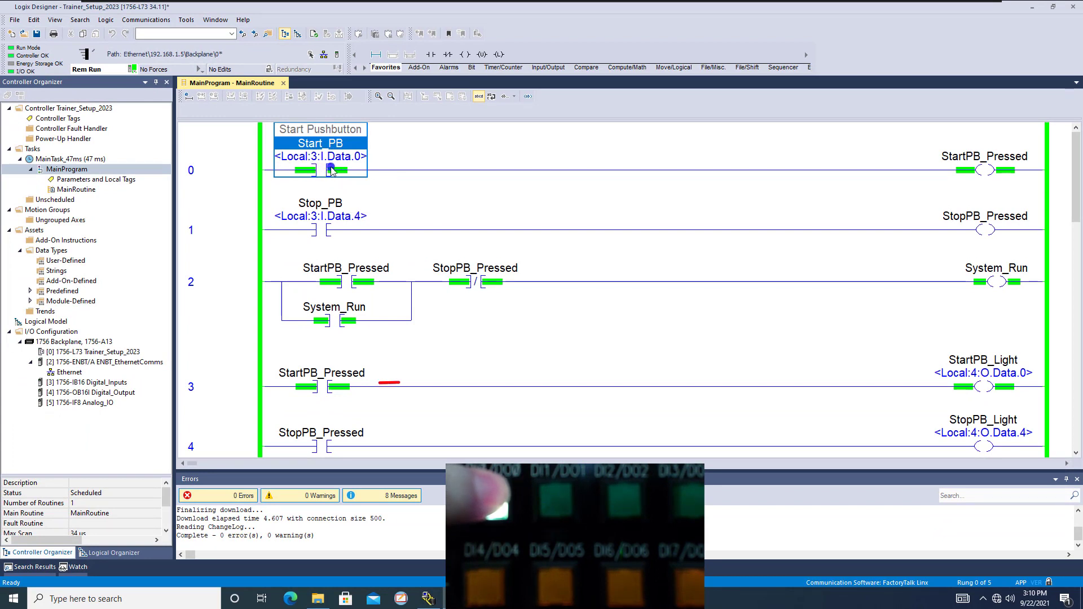
pyautogui.click(73, 383)
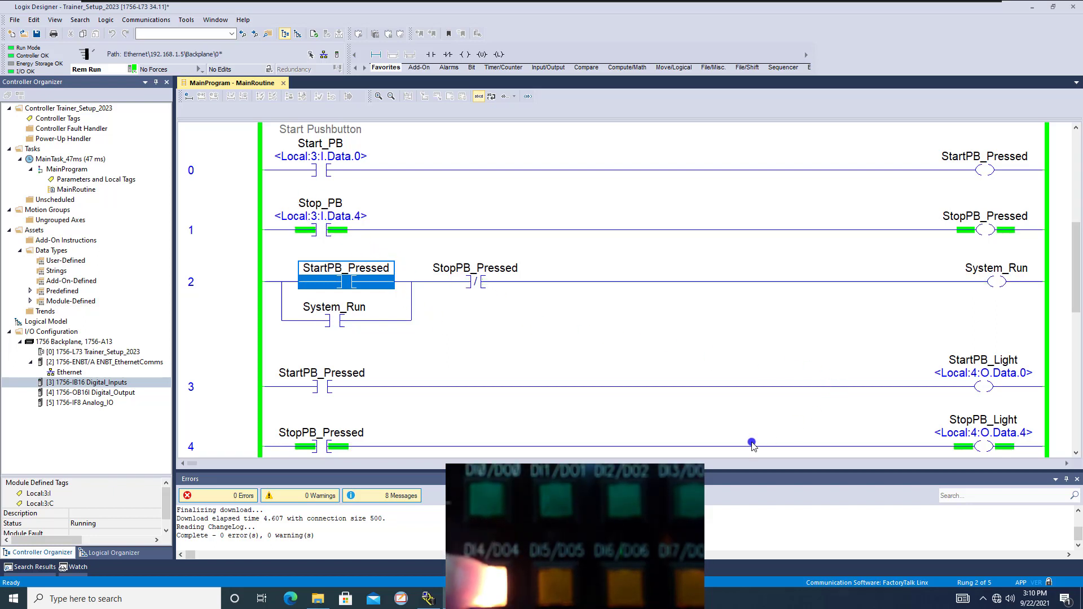
pyautogui.click(983, 427)
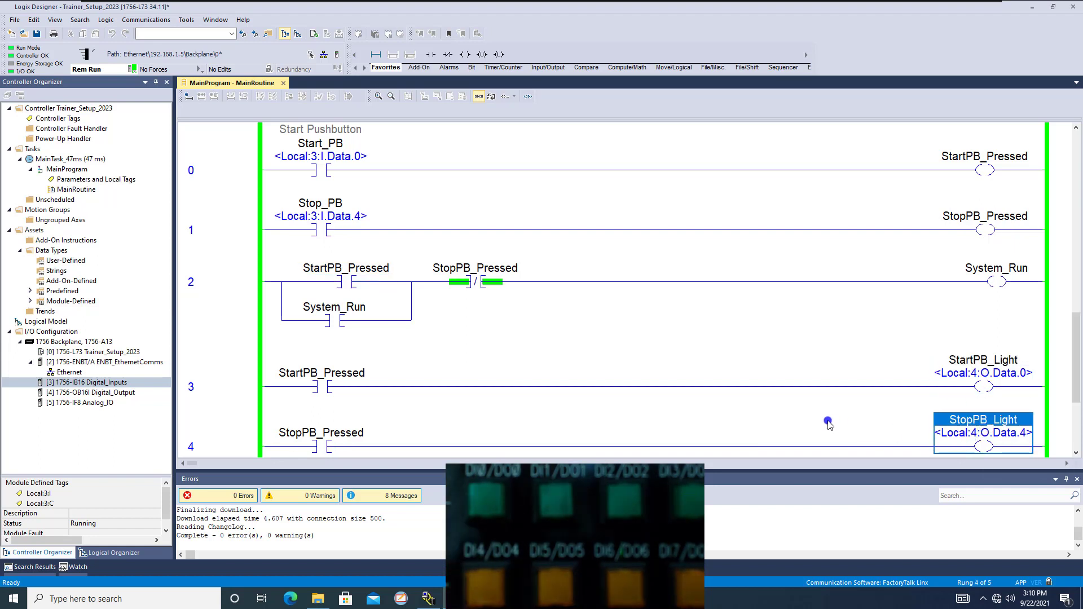
pyautogui.click(983, 360)
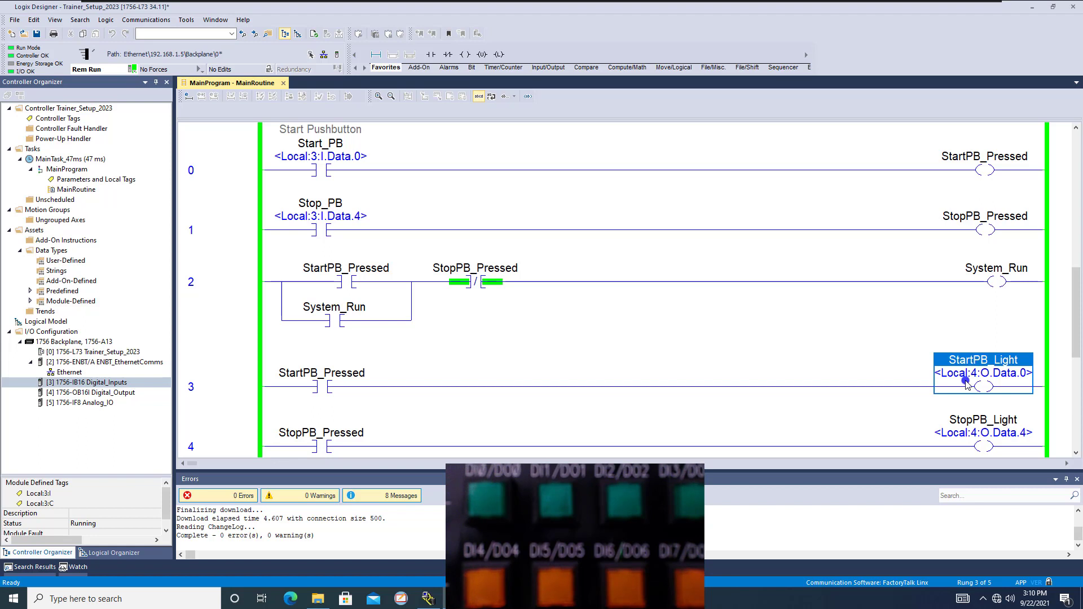
pyautogui.click(966, 424)
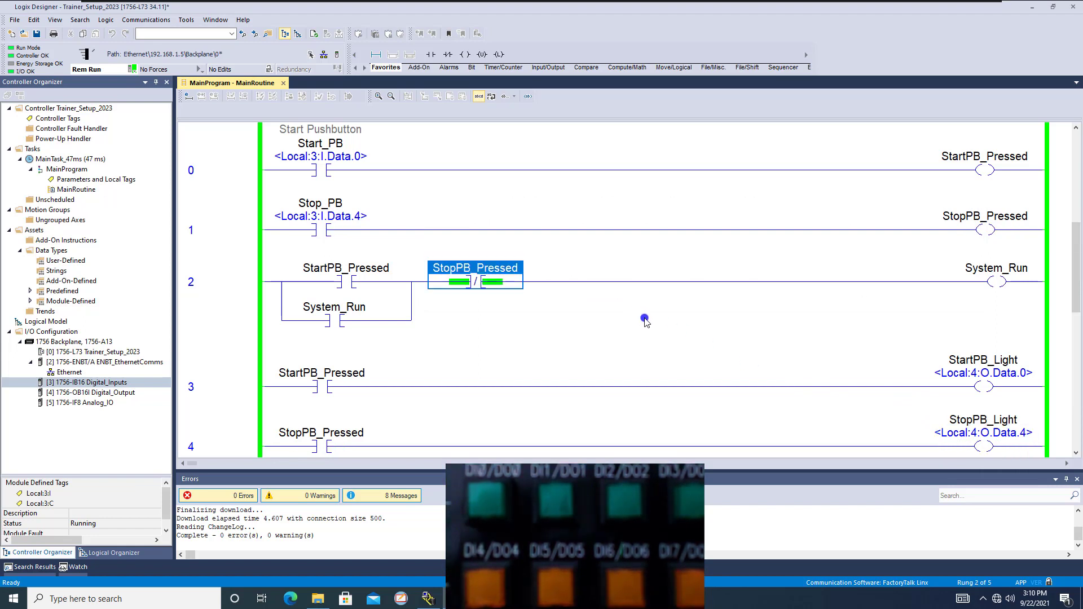
pyautogui.moveTo(648, 320)
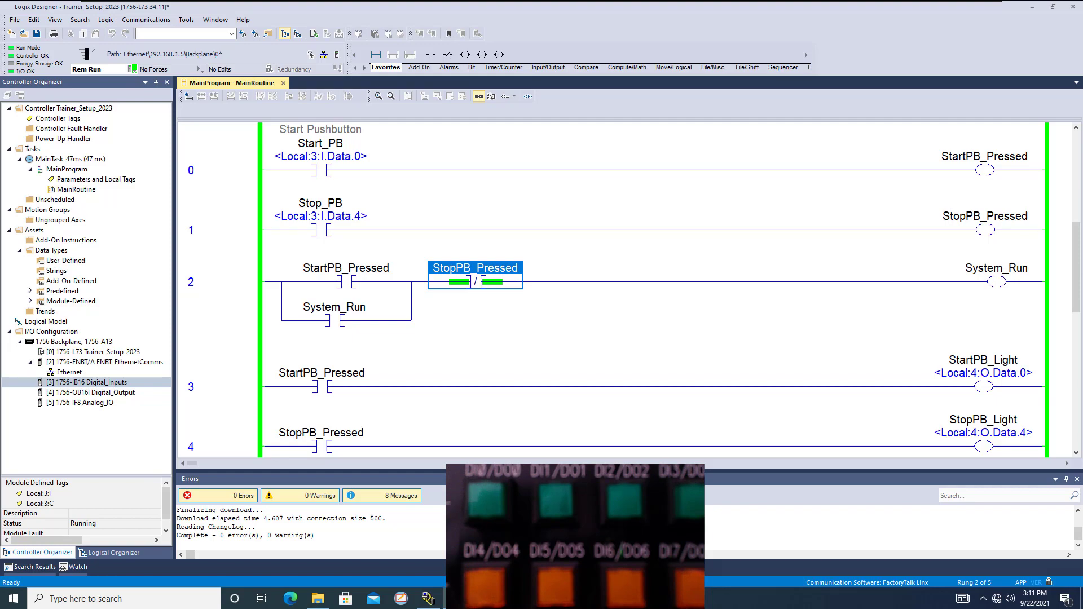
pyautogui.moveTo(803, 471)
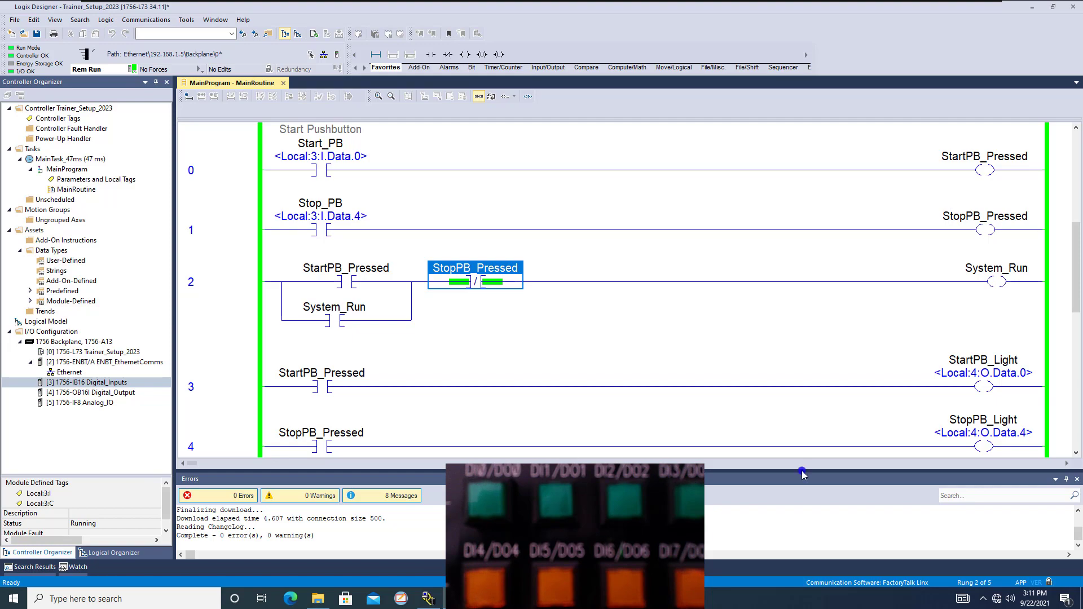